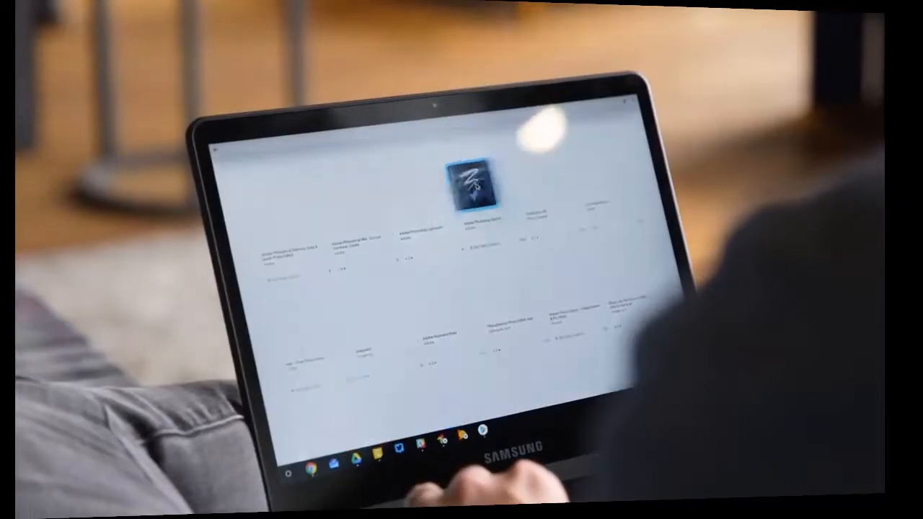
left_click(473, 188)
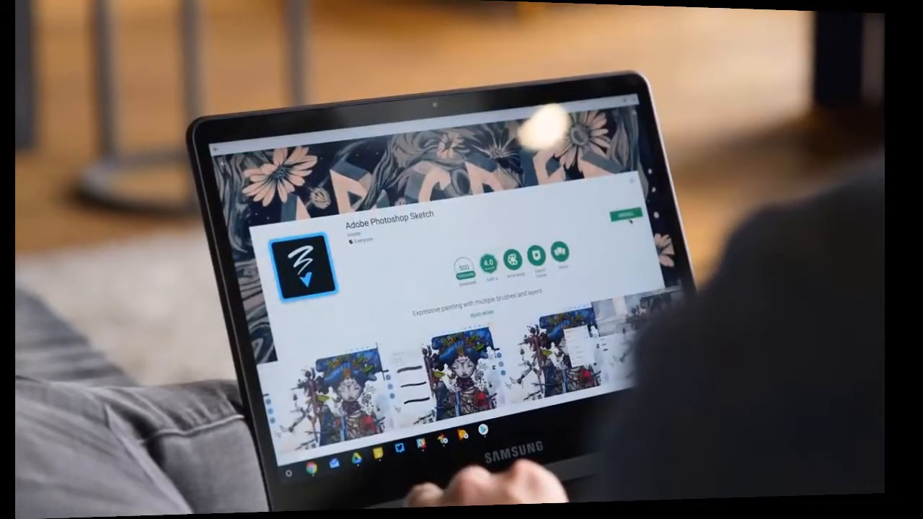
left_click(623, 217)
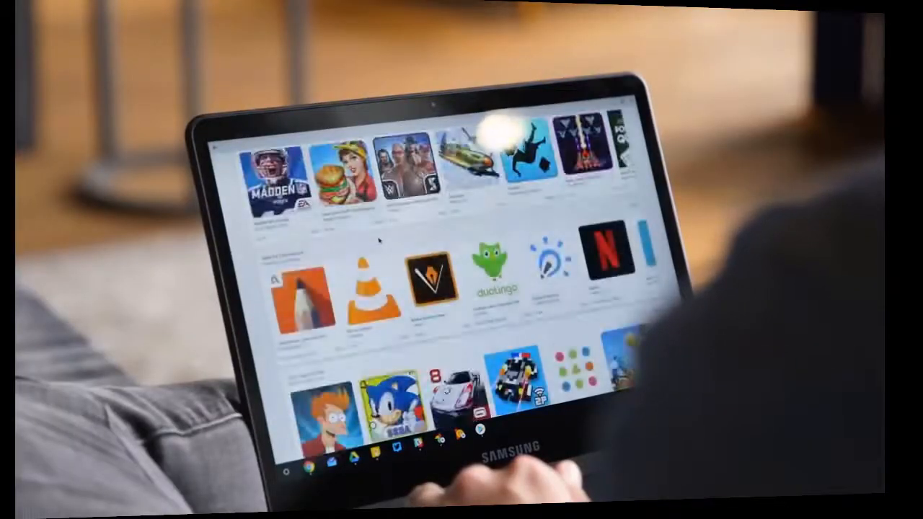
scroll("down", 3)
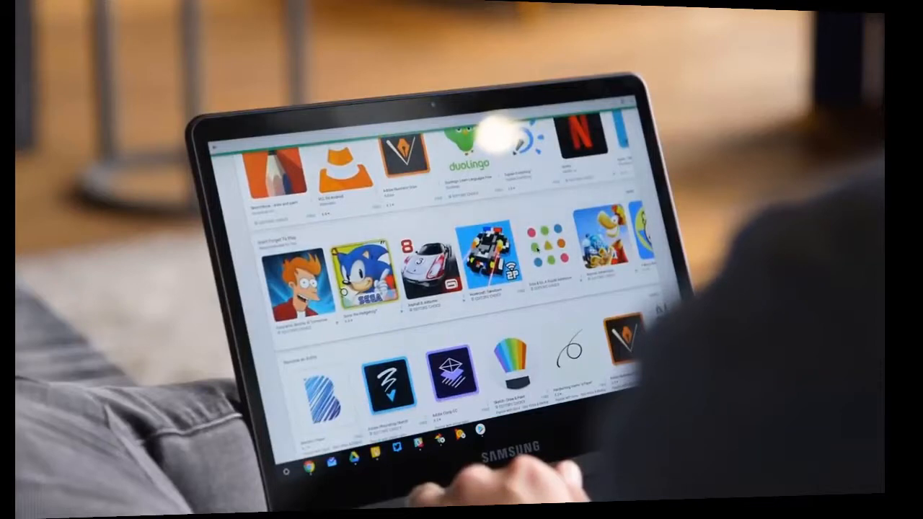
left_click(548, 248)
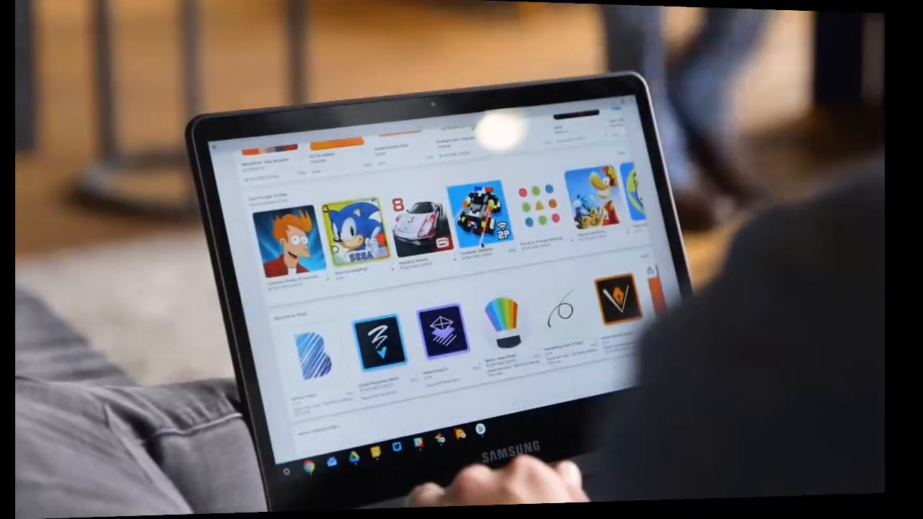
scroll("down", 3)
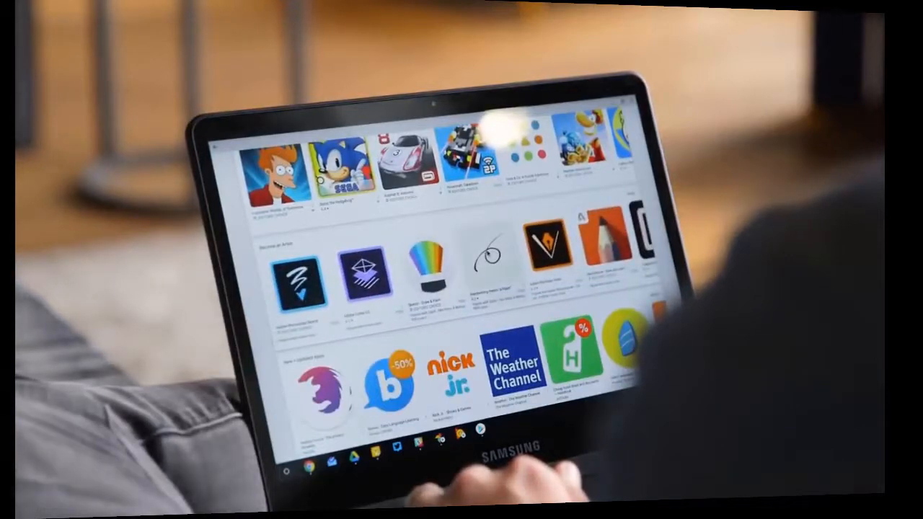